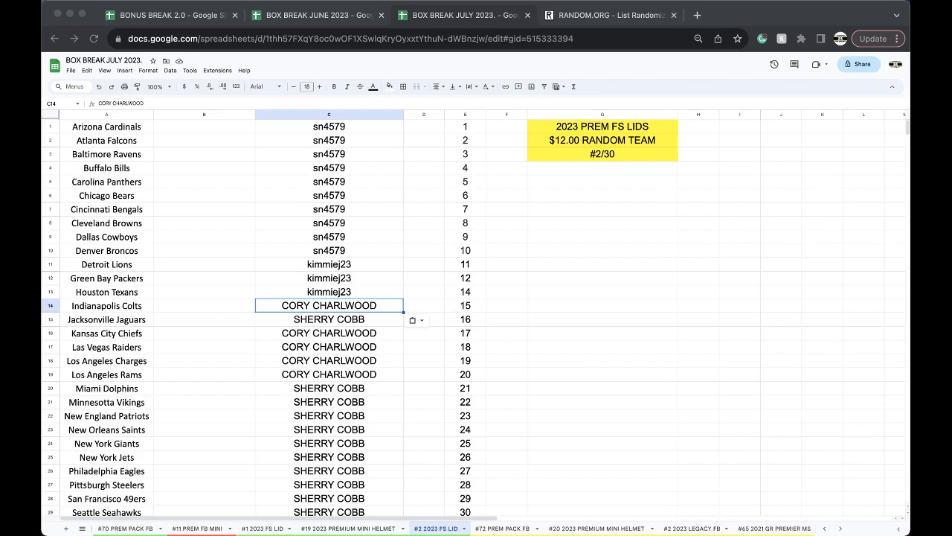
mouse_move(474, 138)
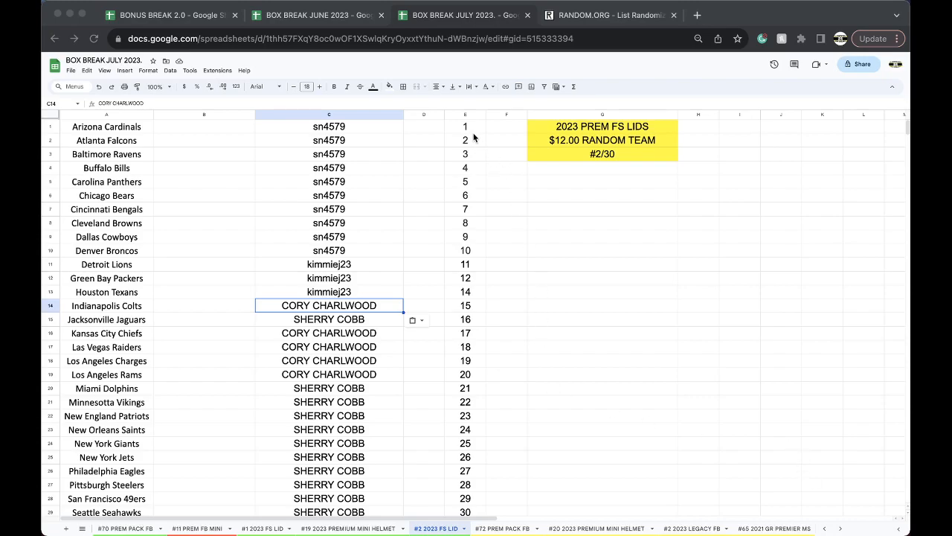
- Shuffle the 29 spot numbers on RANDOM.ORG three times, then return to the spreadsheet
click(610, 15)
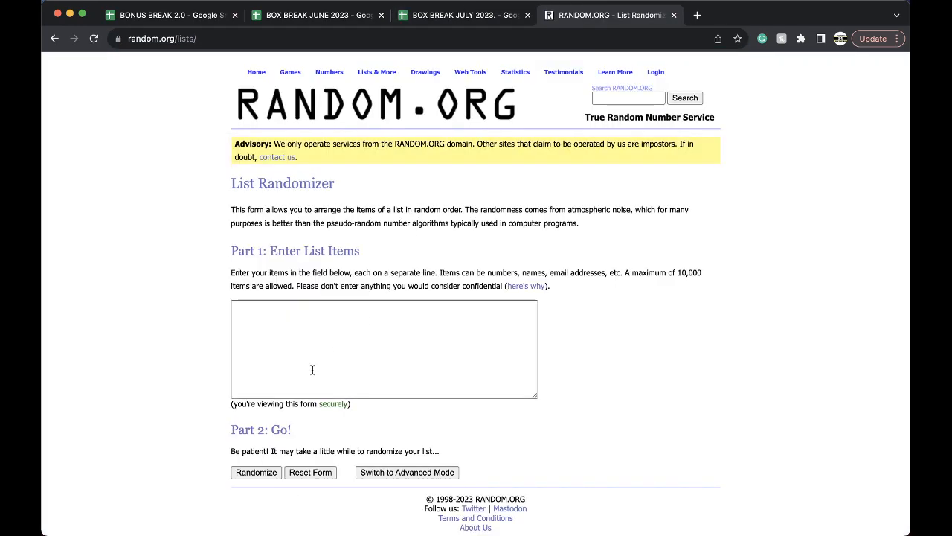
click(256, 472)
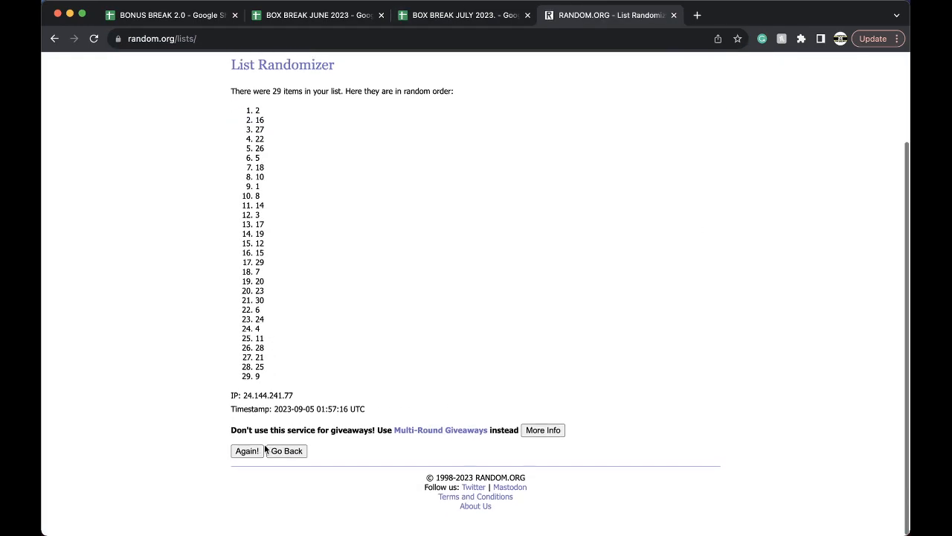
click(247, 451)
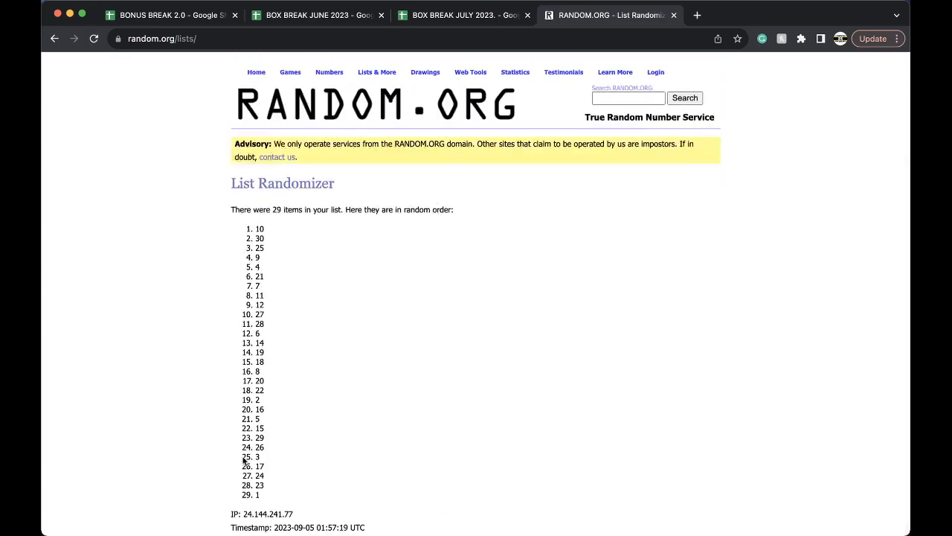
click(247, 461)
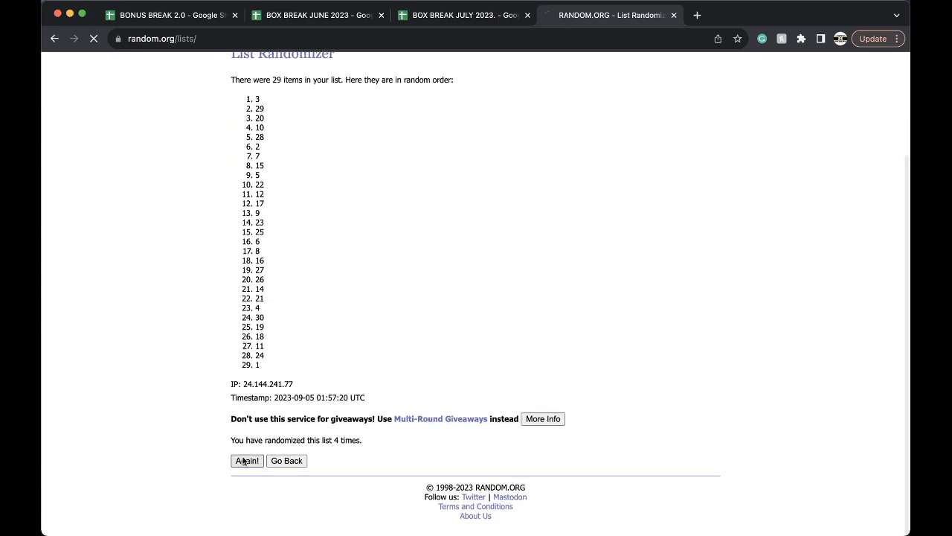
click(461, 15)
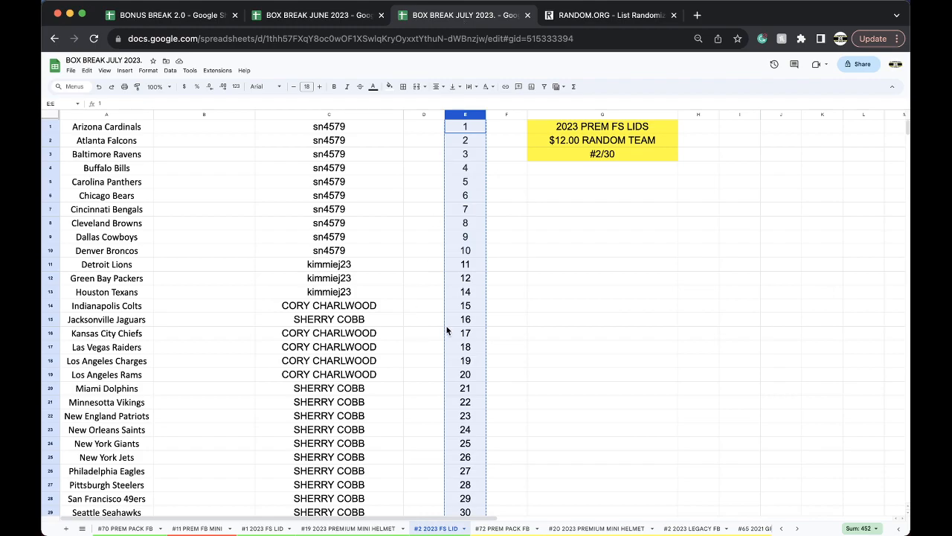
- Duplicate the #2 2023 FS LID sheet as #3 2023 FS LID with a coloured tab
click(390, 87)
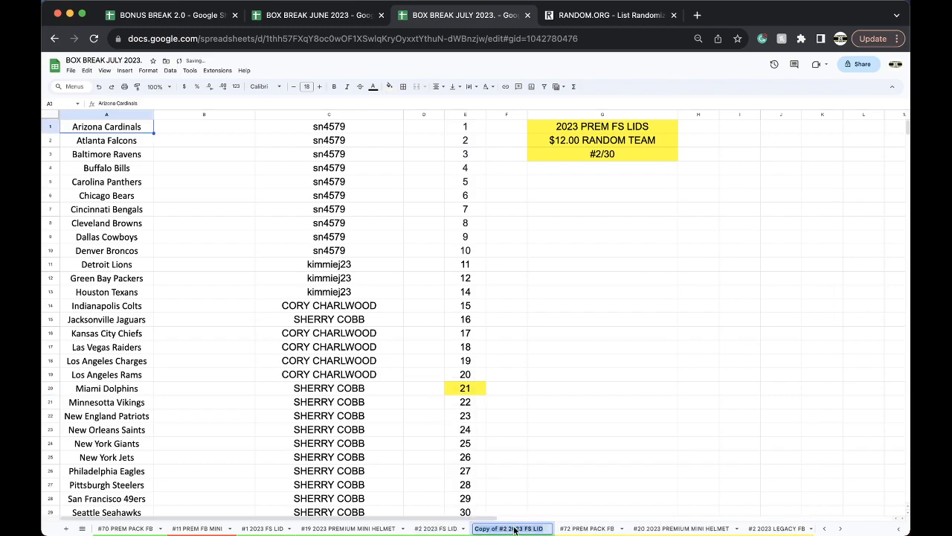
click(510, 528)
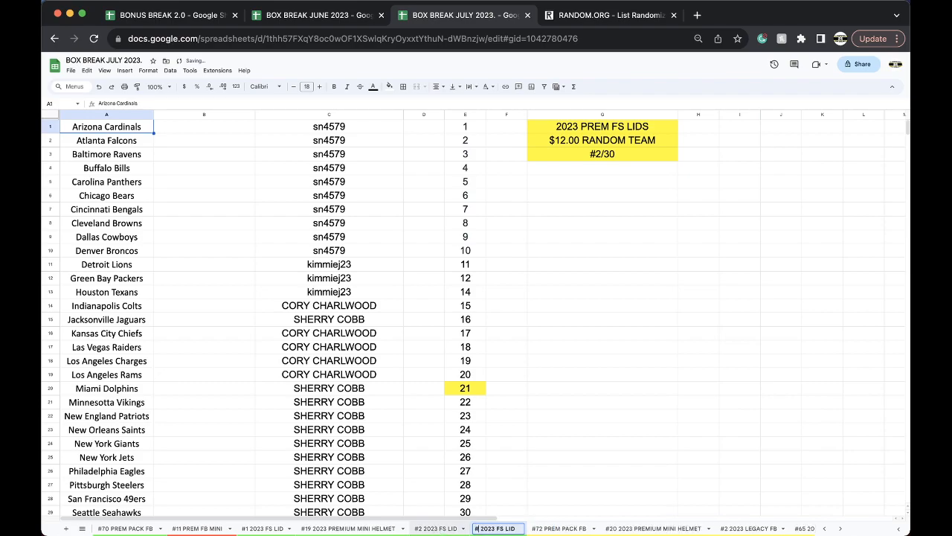
right_click(495, 528)
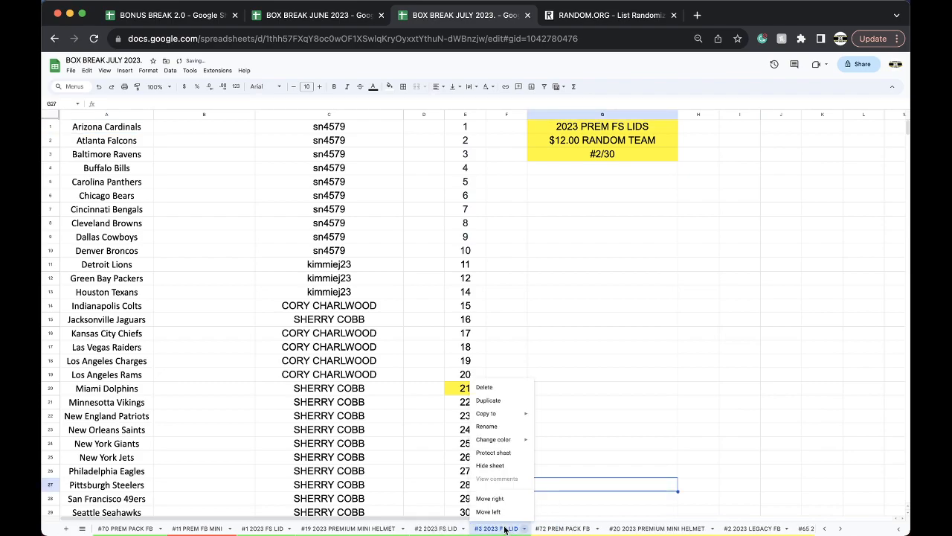
click(493, 439)
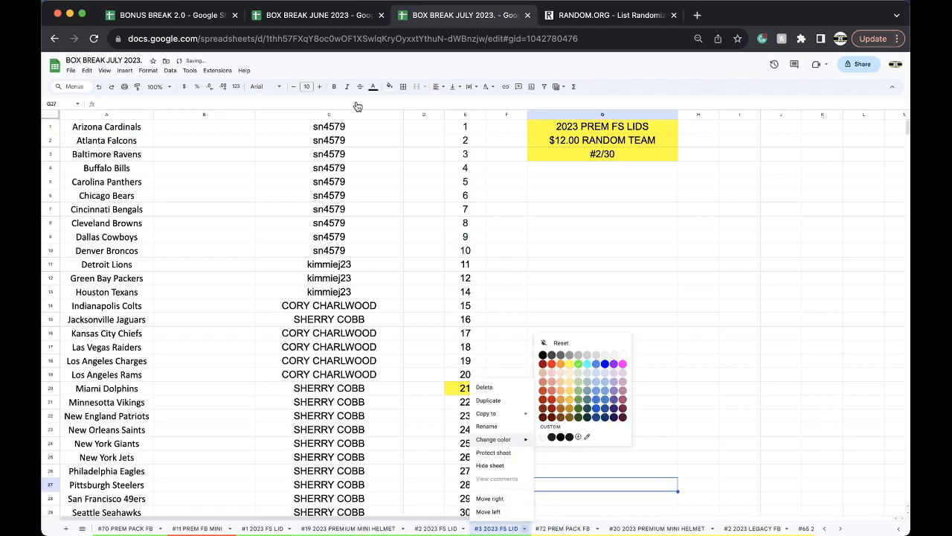
click(483, 386)
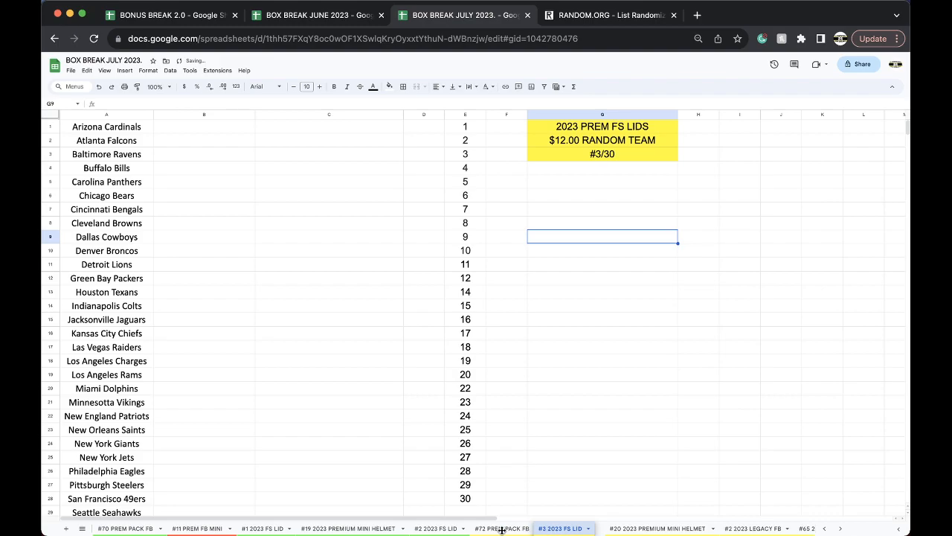
- Check spot 5 on #72 PREM PACK FB, then return to the #2 2023 FS LID sheet
click(504, 527)
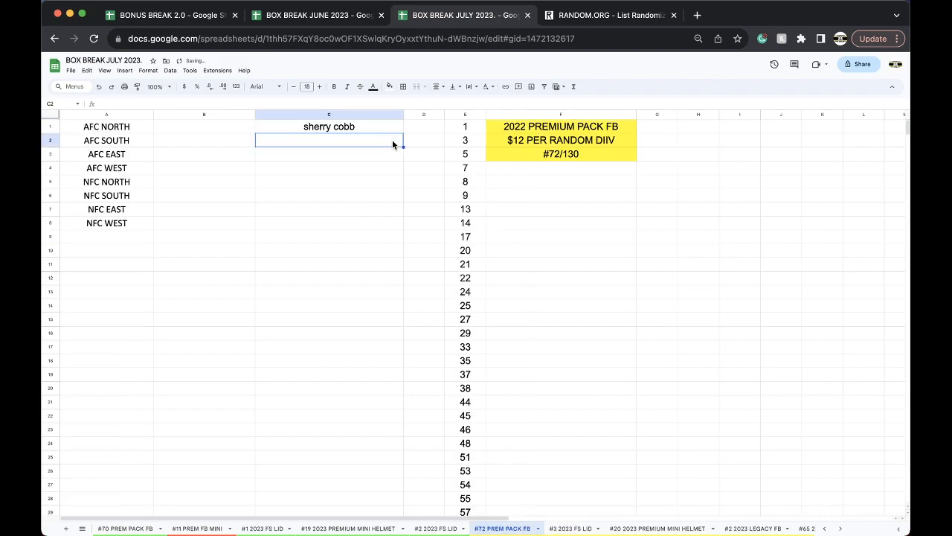
click(465, 154)
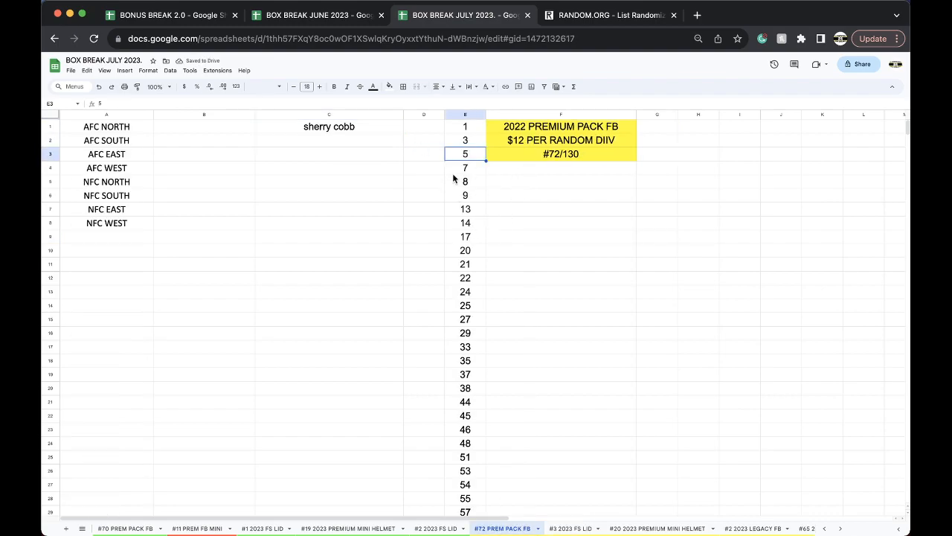
click(434, 528)
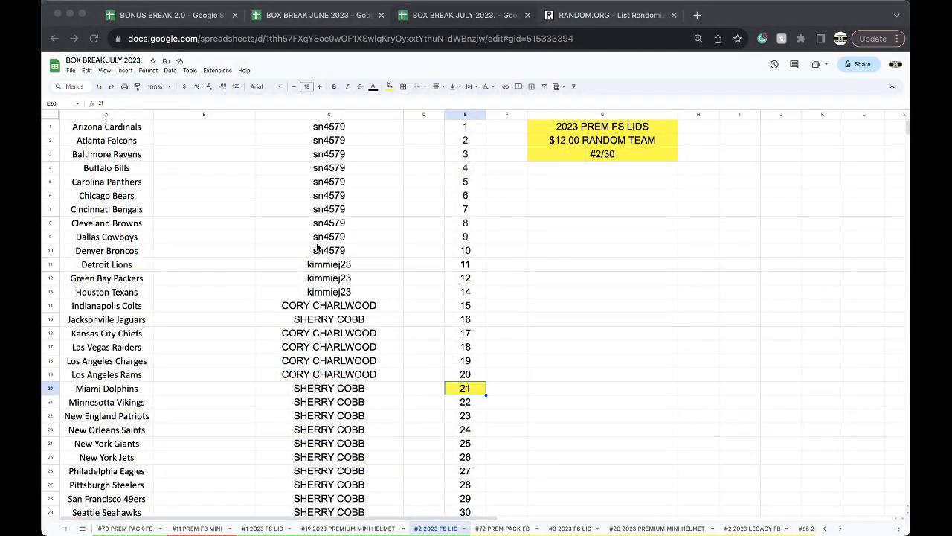
- Review the names down to Washington Redskins and select all of column C
scroll(down, 3)
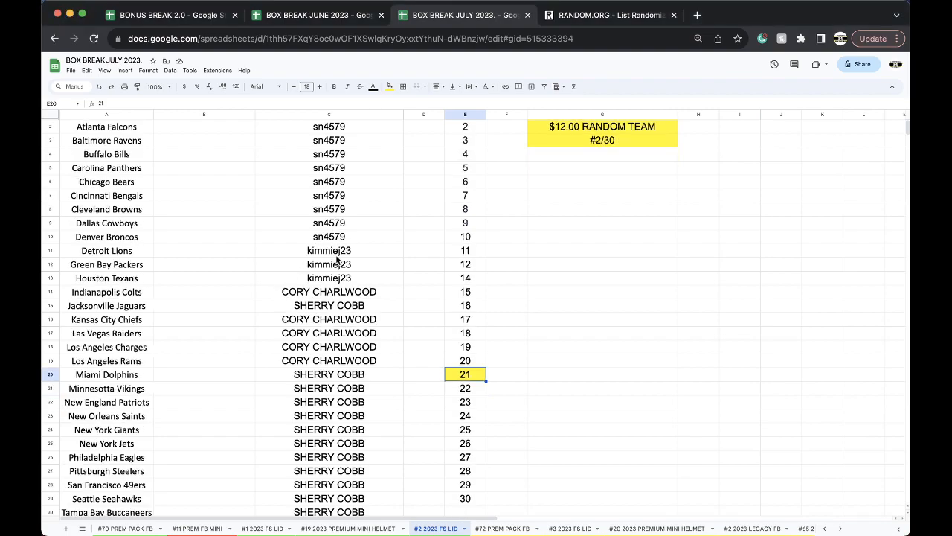
mouse_move(351, 258)
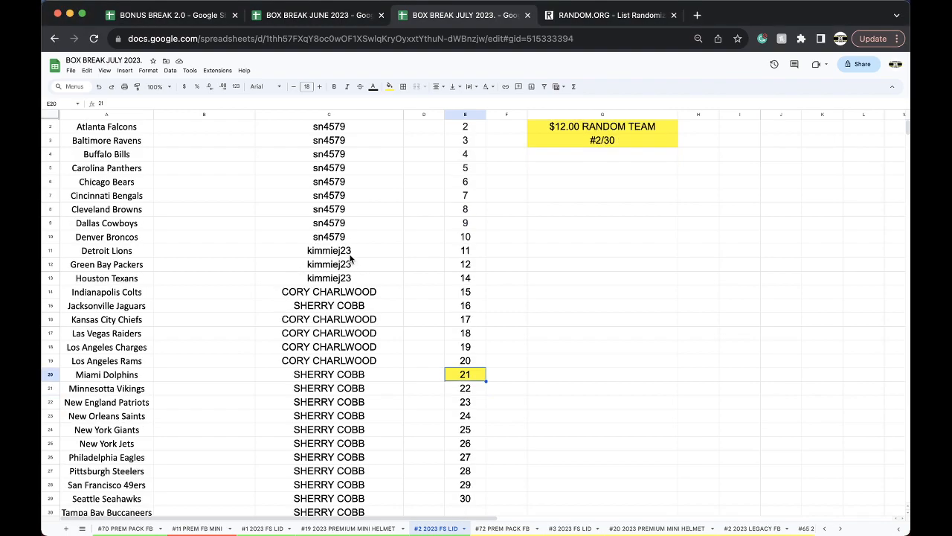
scroll(down, 3)
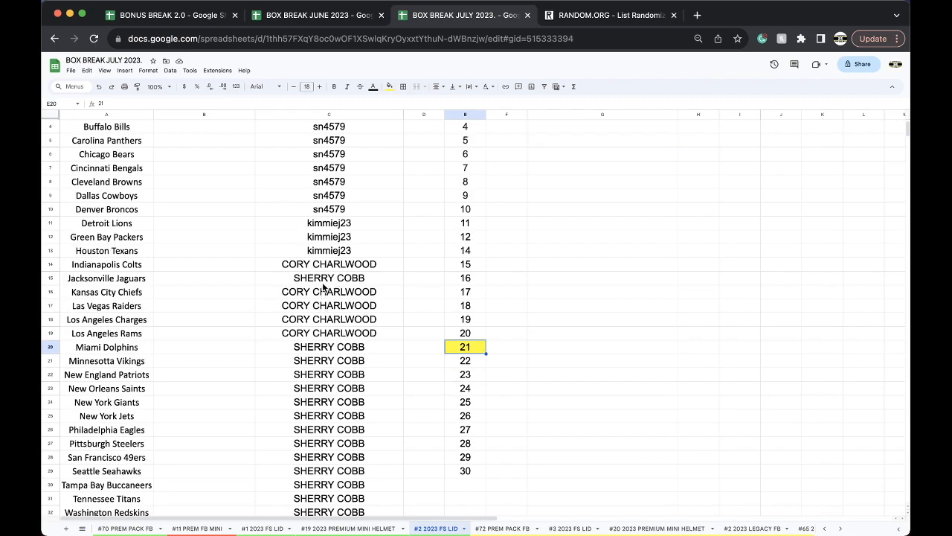
scroll(down, 3)
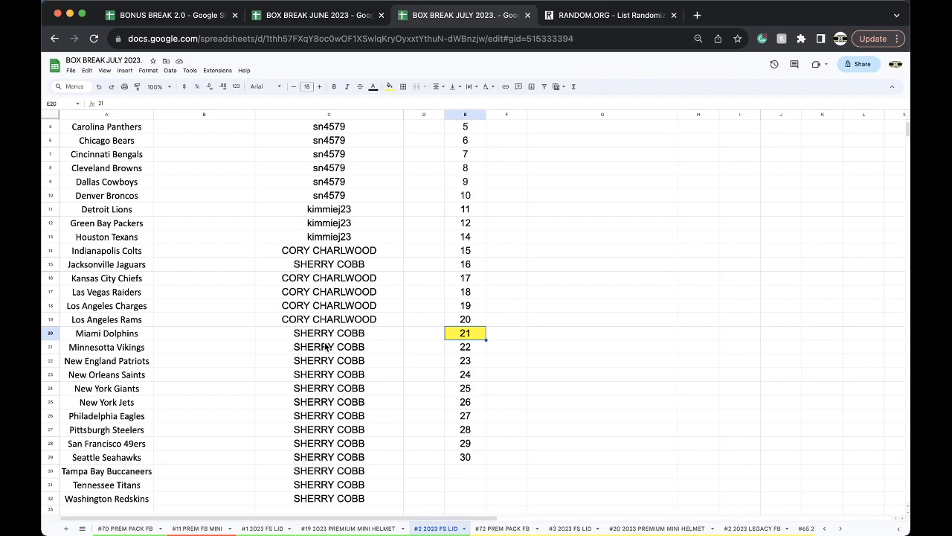
click(329, 115)
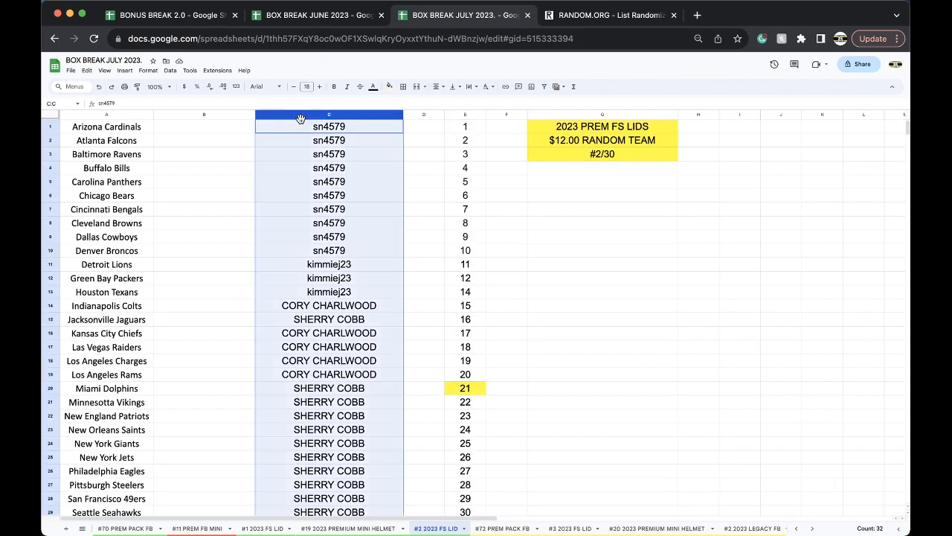
- Reshuffle the 32 participant names on RANDOM.ORG and select the final randomized list
click(617, 14)
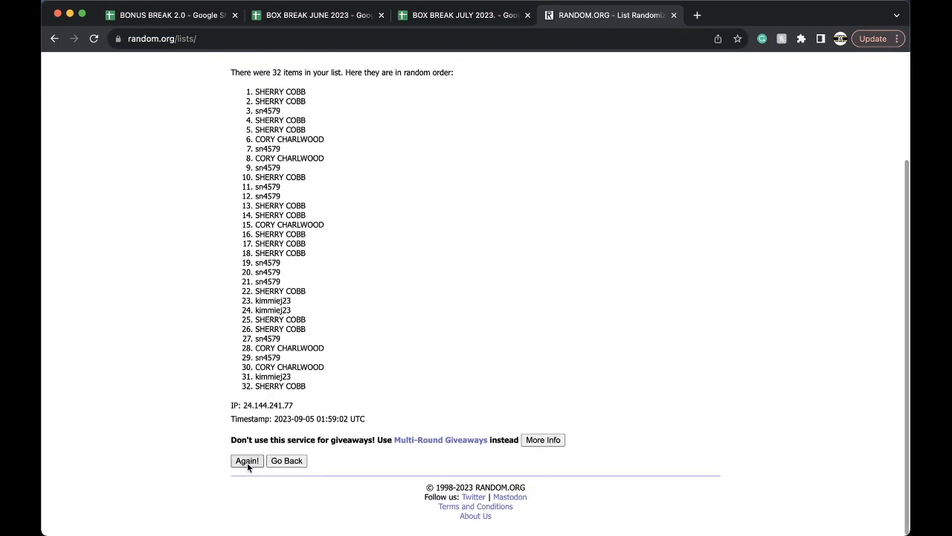
click(246, 460)
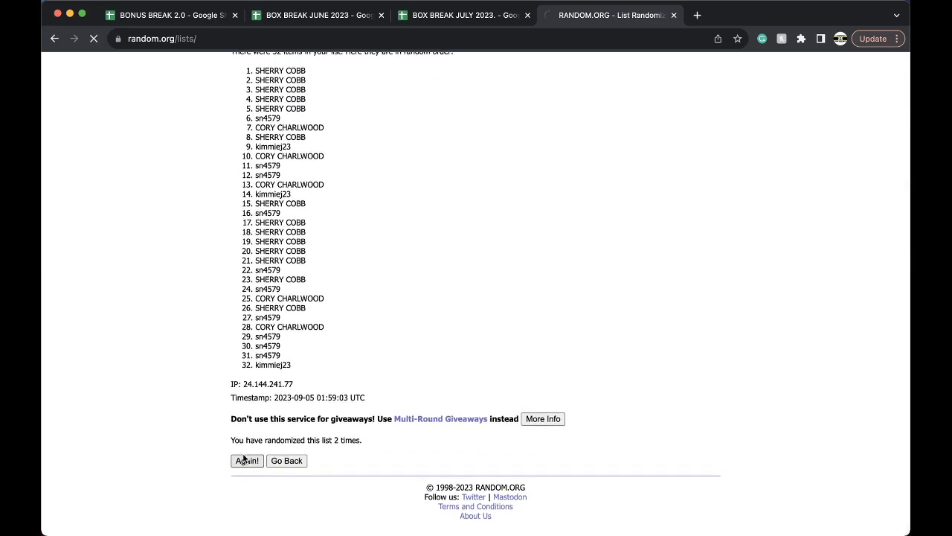
click(247, 460)
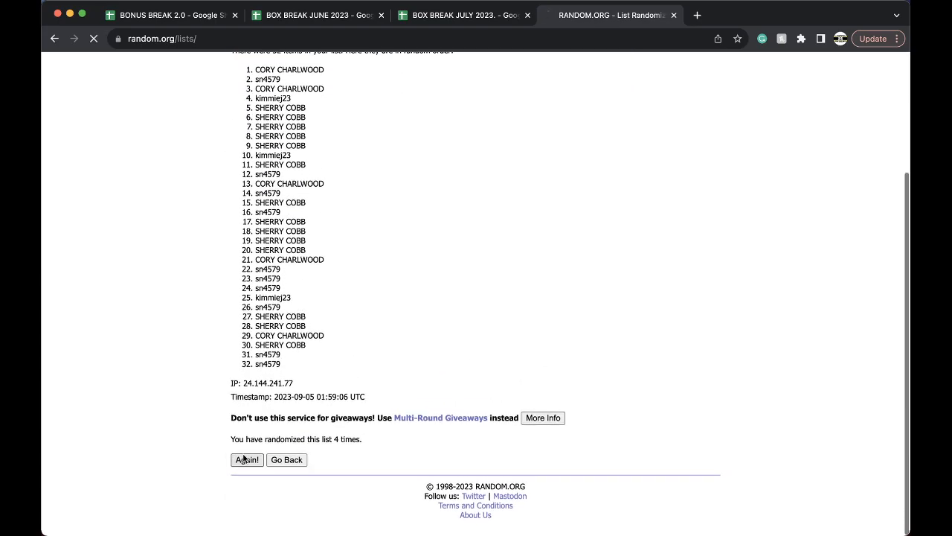
click(246, 460)
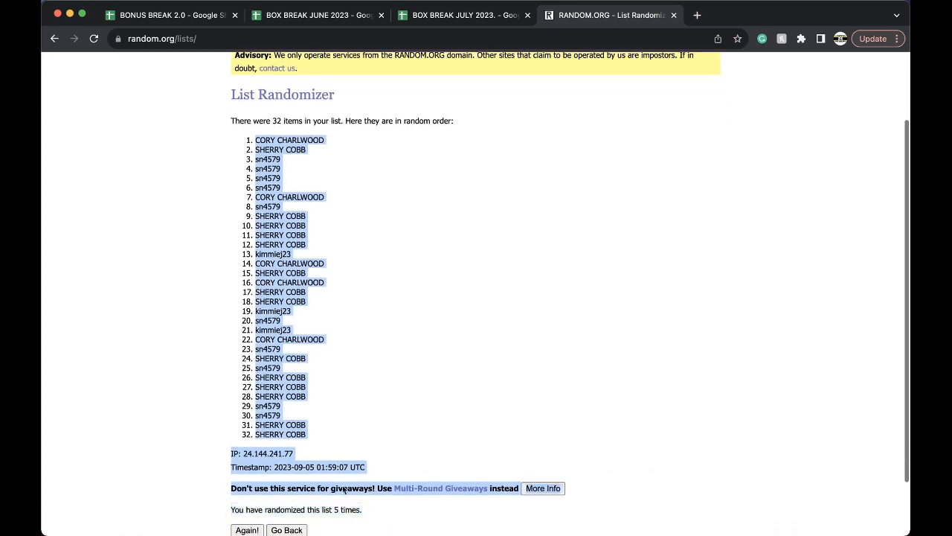
scroll(down, 3)
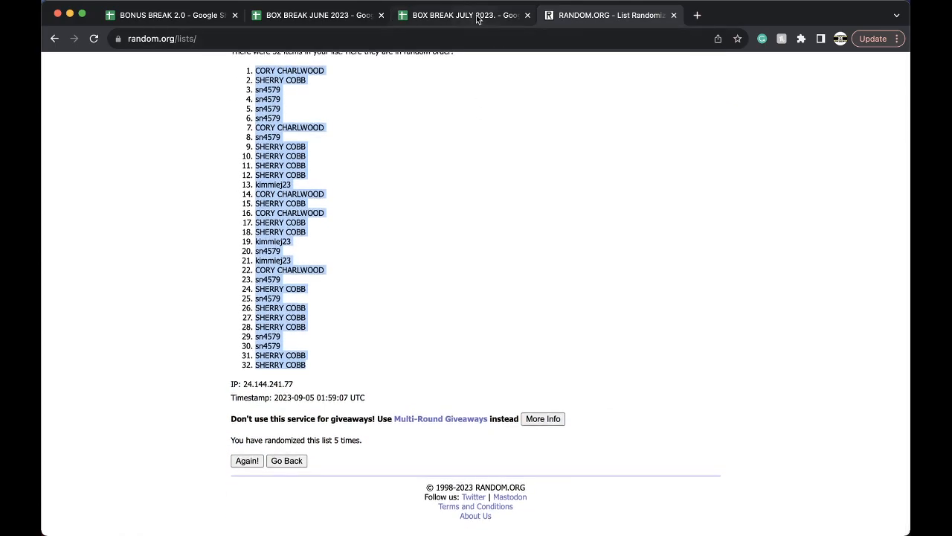
click(457, 15)
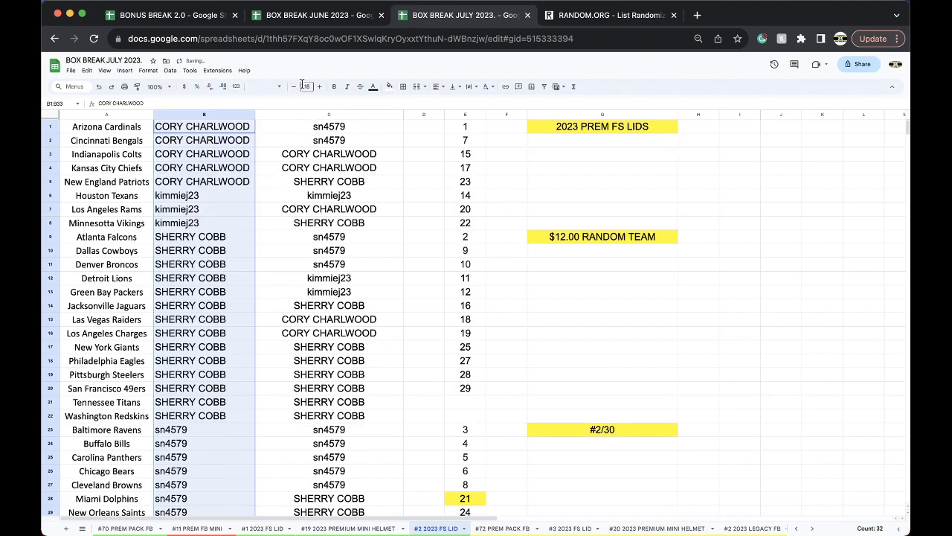
click(203, 140)
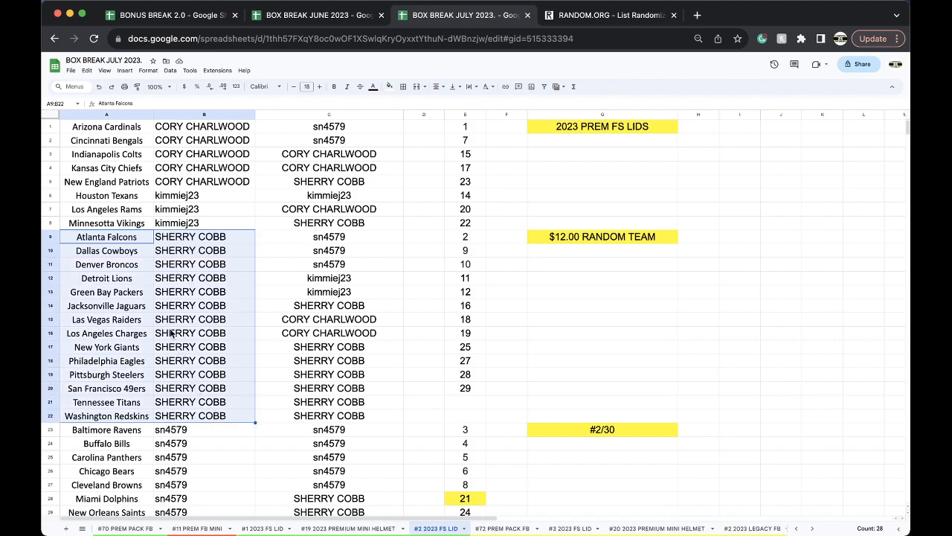
scroll(down, 3)
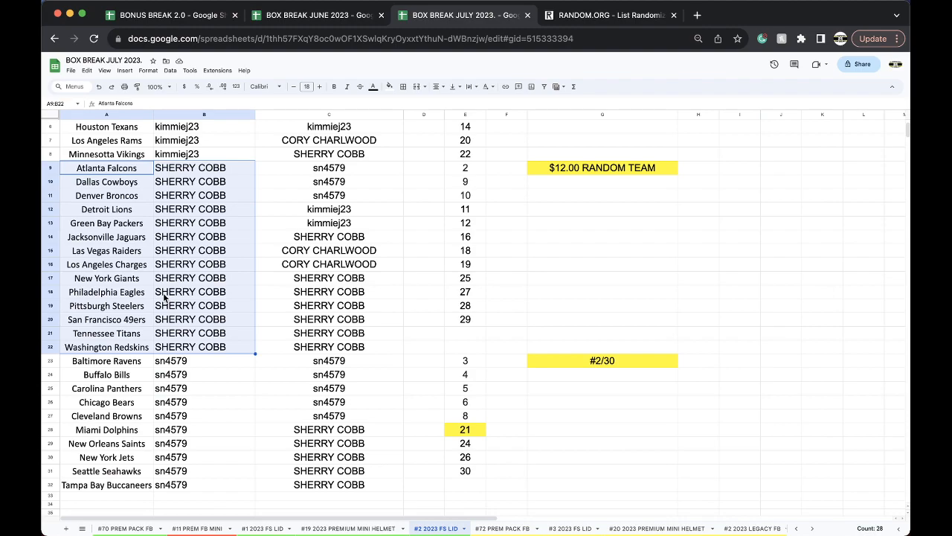
mouse_move(140, 361)
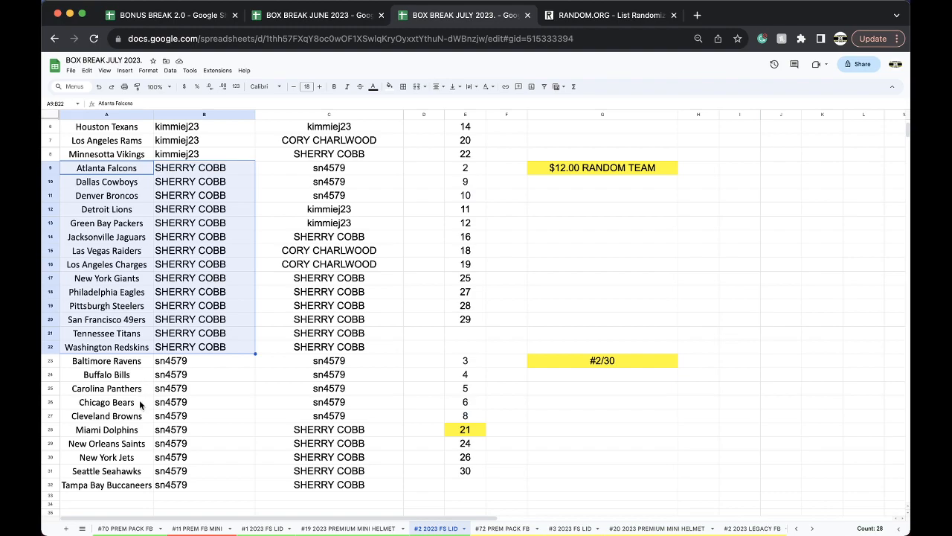
mouse_move(200, 458)
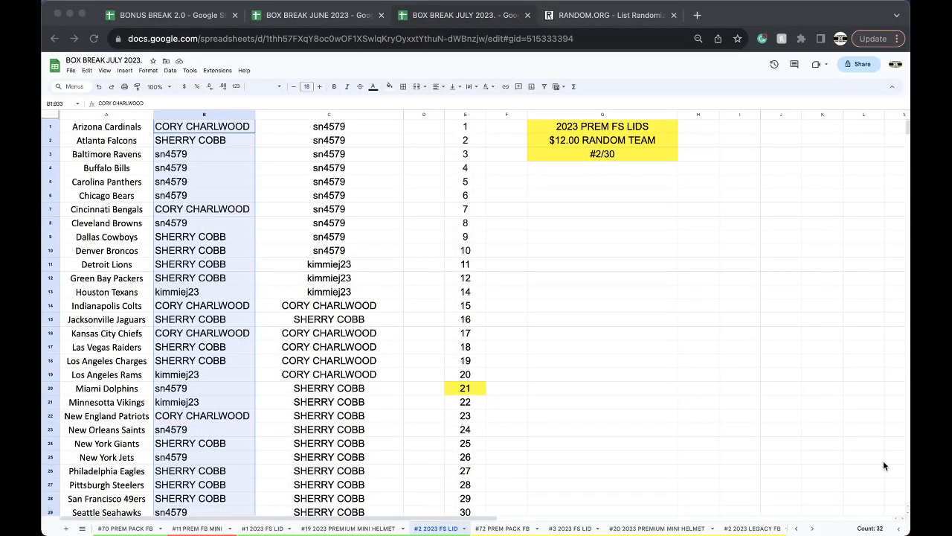
click(190, 250)
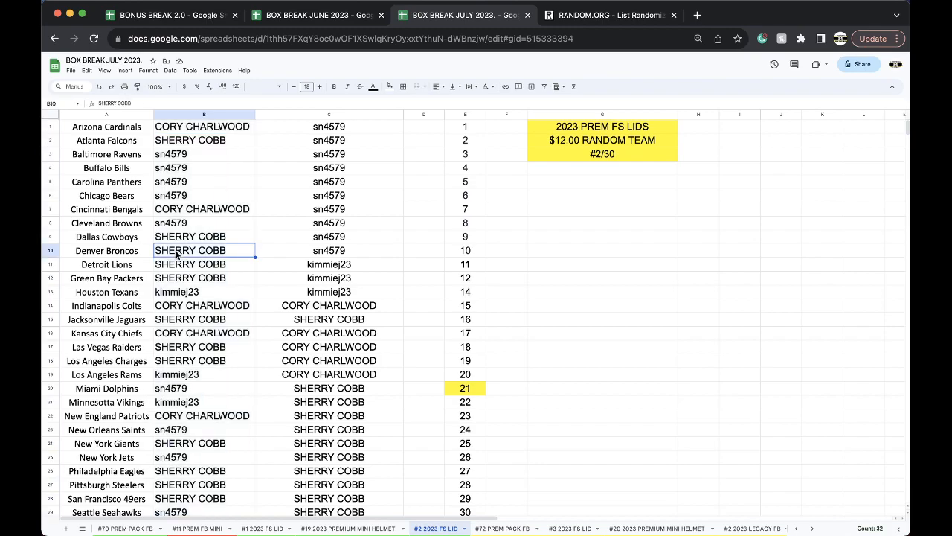
click(383, 86)
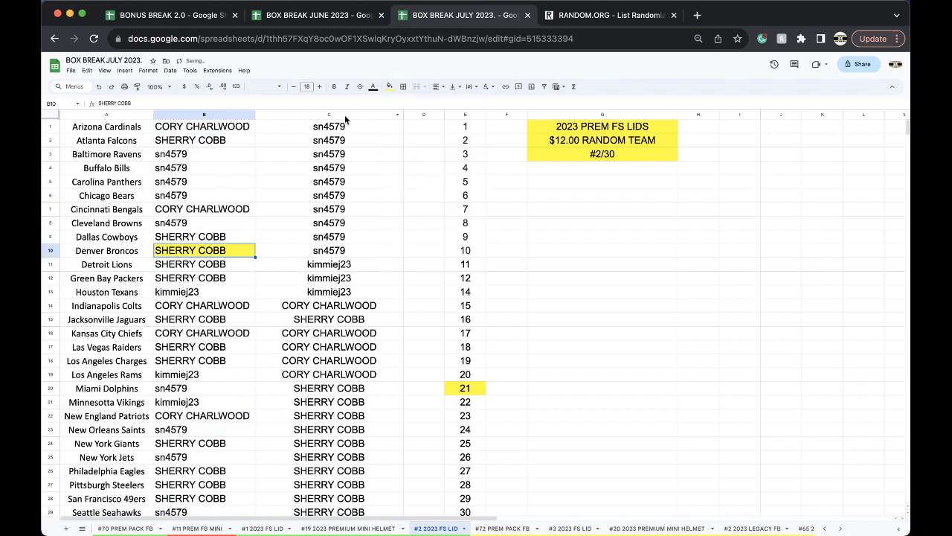
click(329, 115)
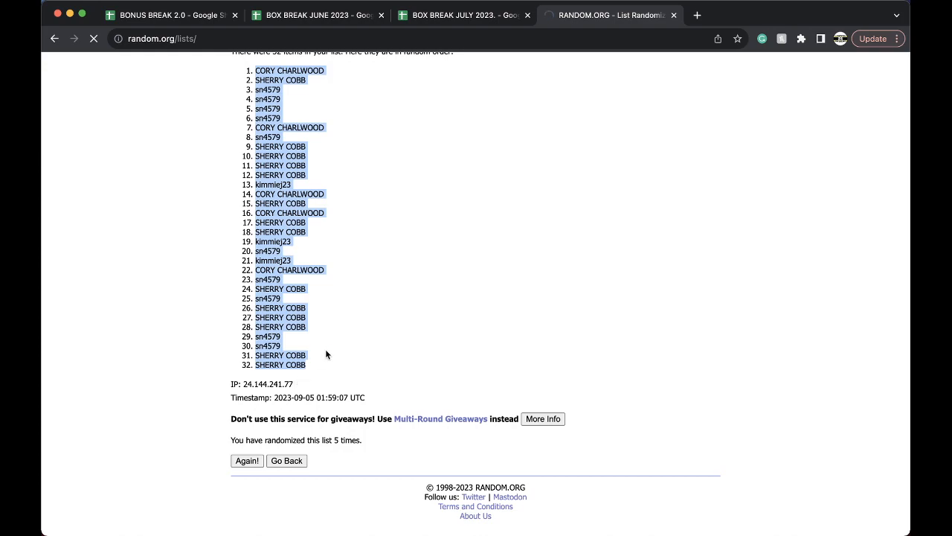
click(286, 461)
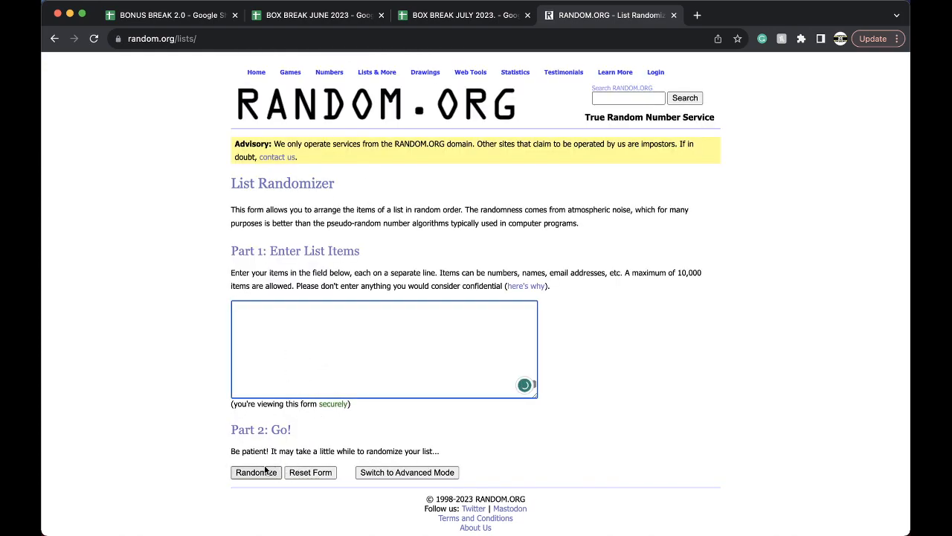
click(255, 472)
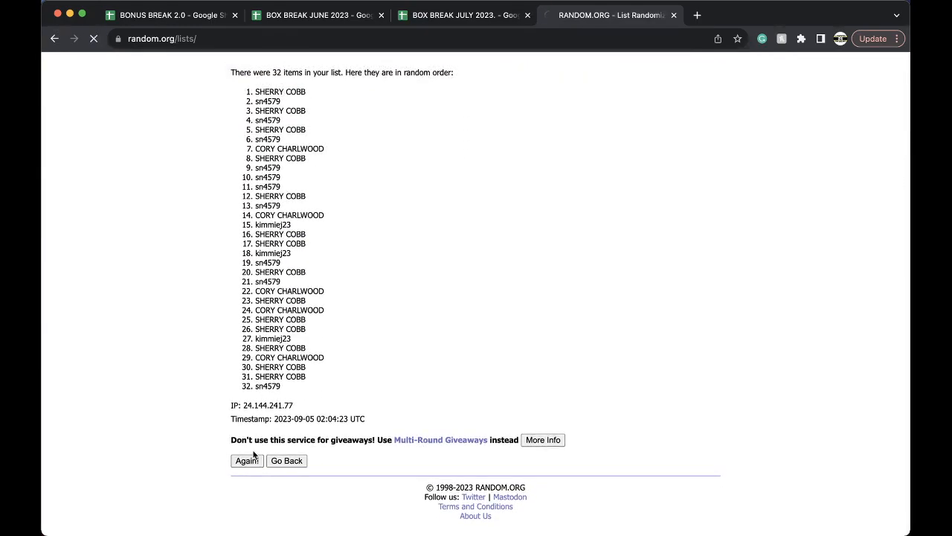
click(246, 460)
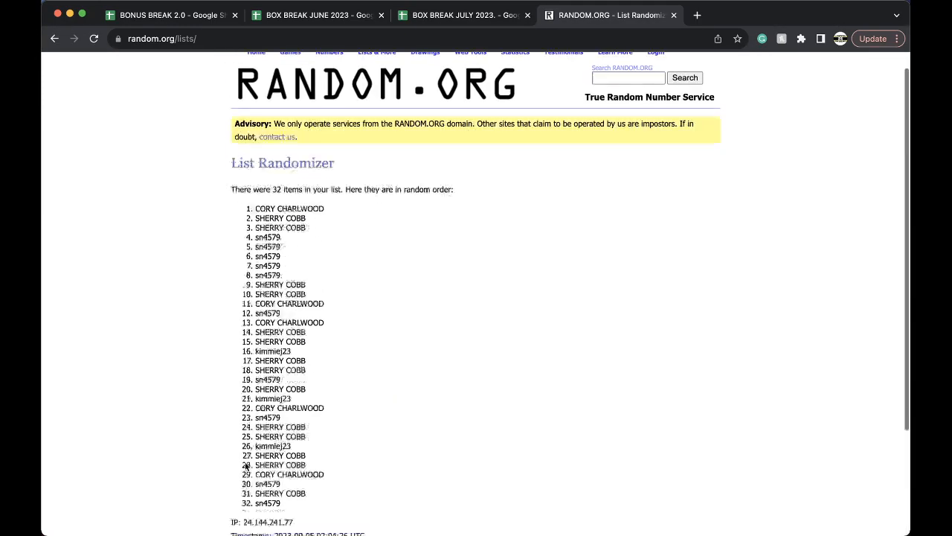
click(247, 460)
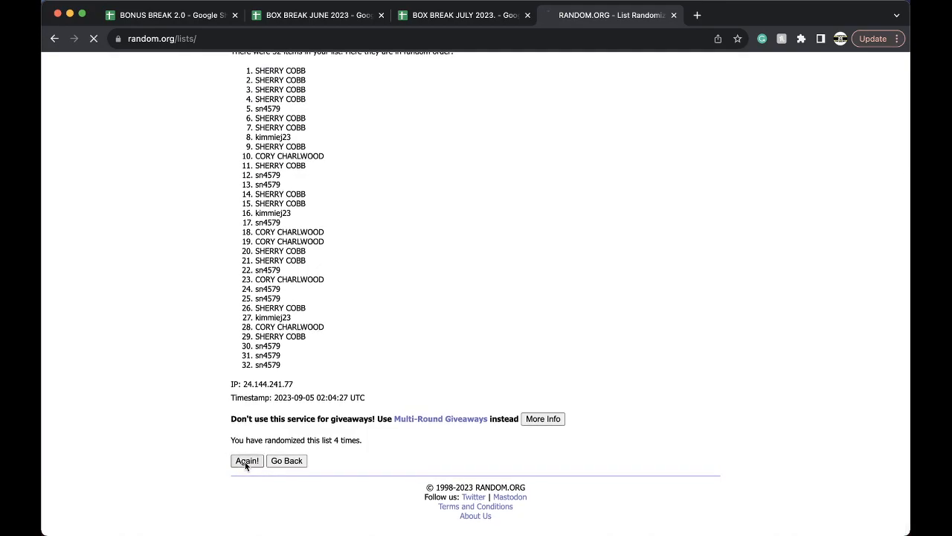
click(246, 460)
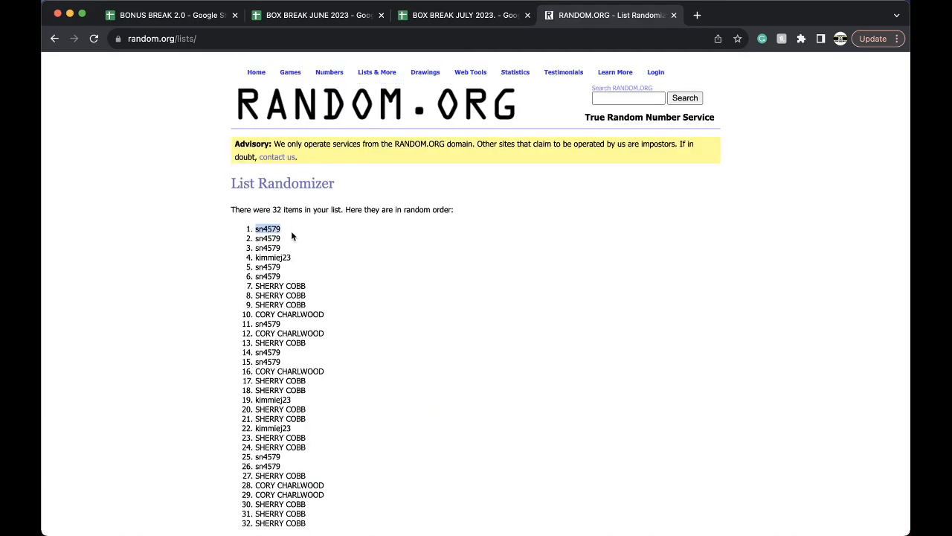
click(461, 15)
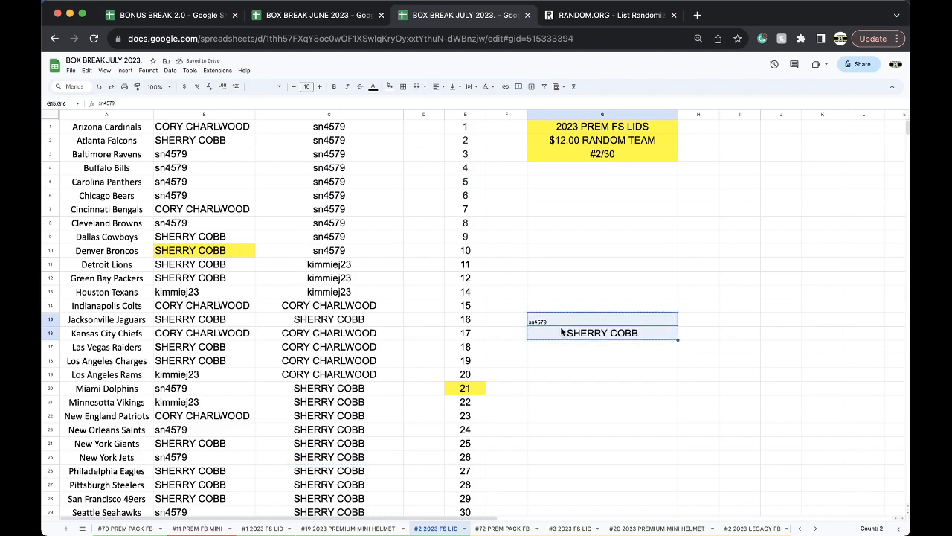
- Clear the G15:G16 tiebreak names and browse the sheet tabs, ending on #72 PREM PACK FB
click(164, 15)
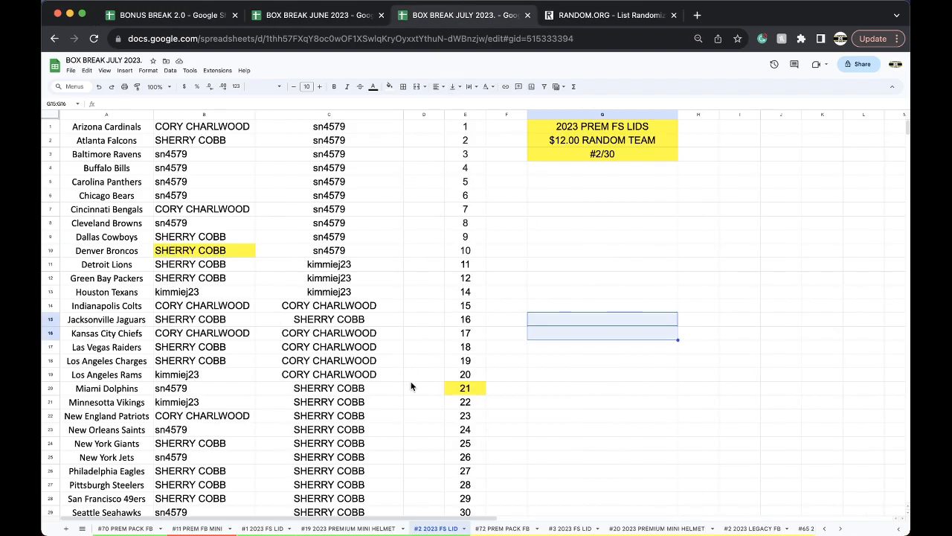
click(258, 528)
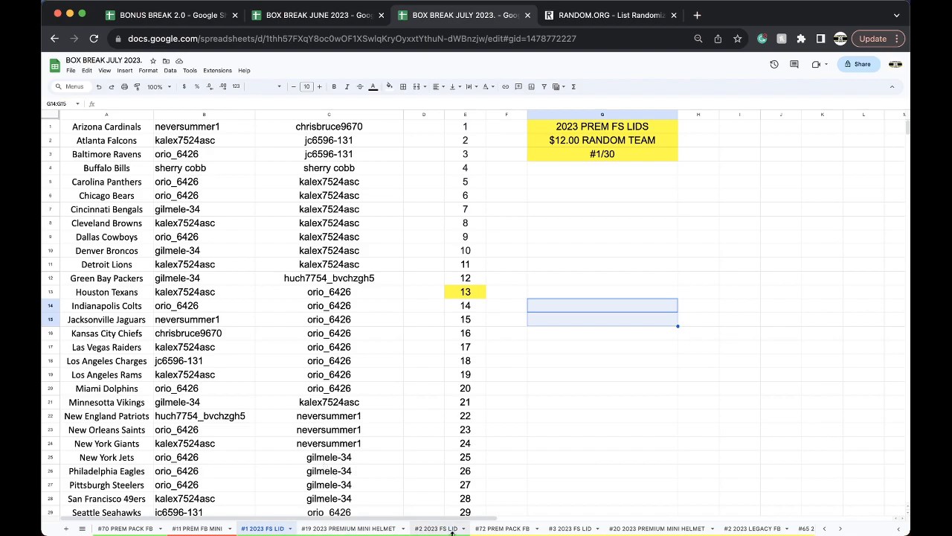
click(504, 527)
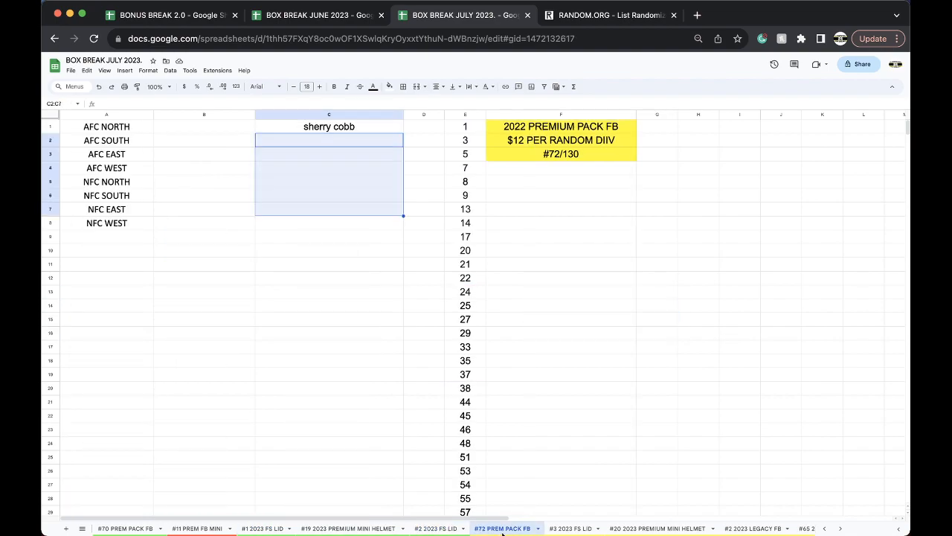
click(572, 527)
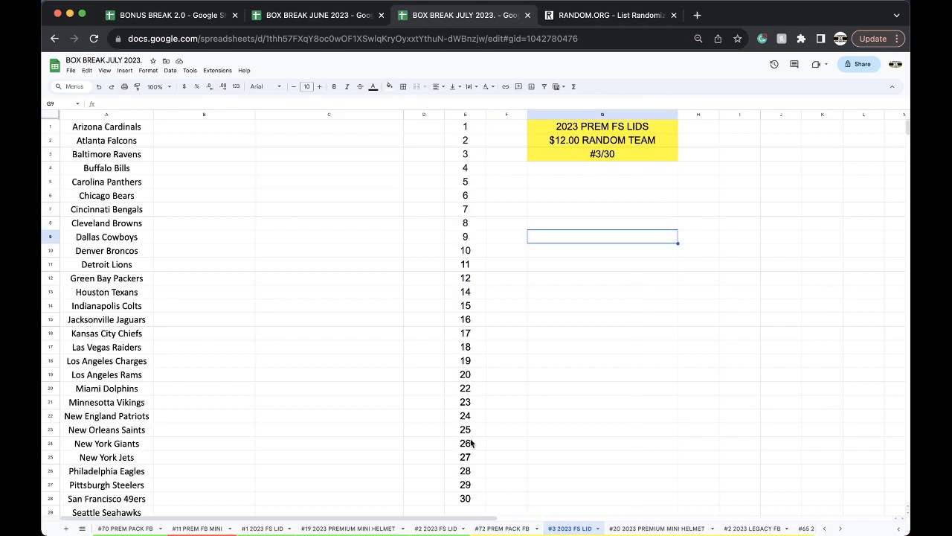
click(504, 527)
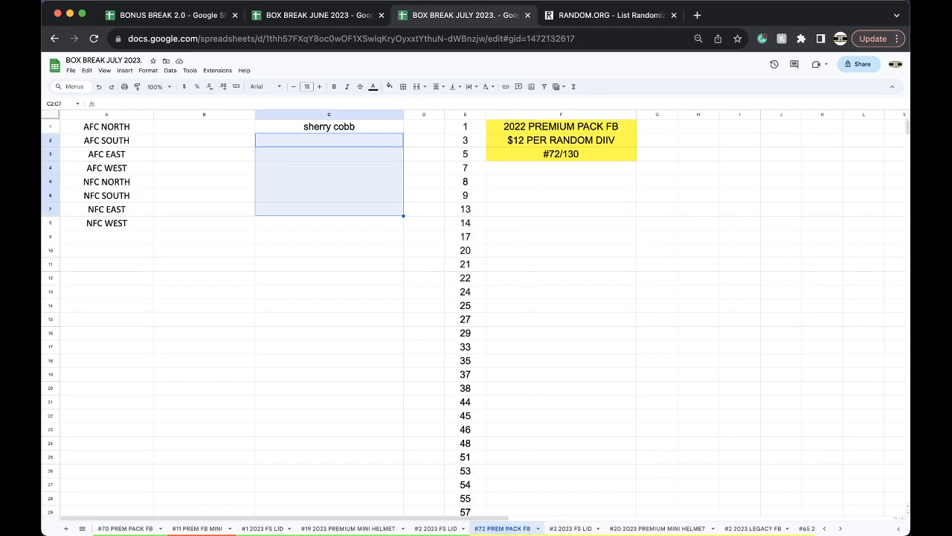